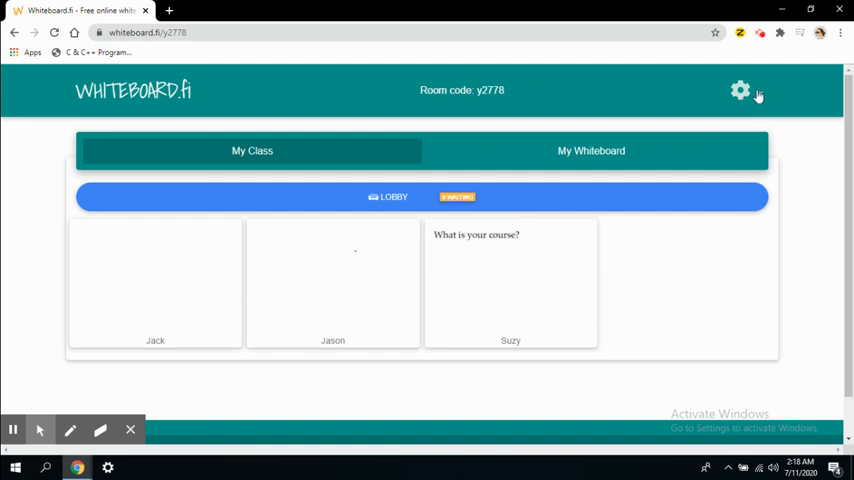
Open the settings dropdown for room y2778 from the header gear icon
{"action": "left_click", "coordinate": [746, 90]}
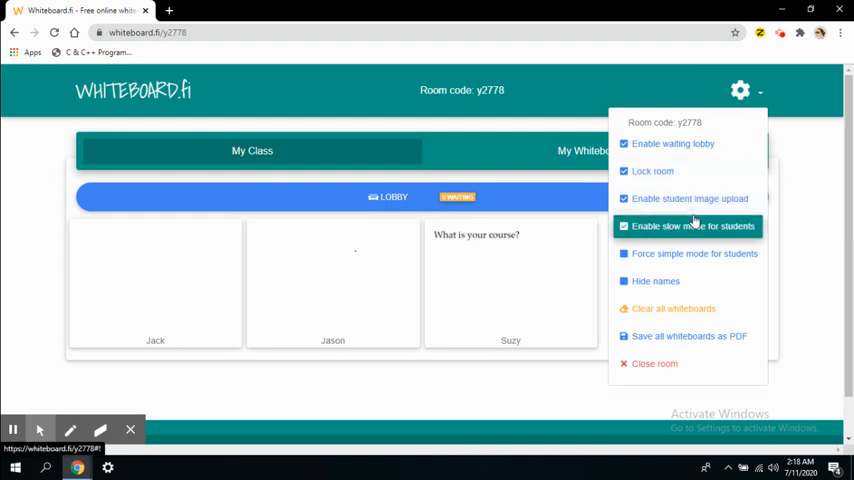
{"action": "mouse_move", "coordinate": [694, 225]}
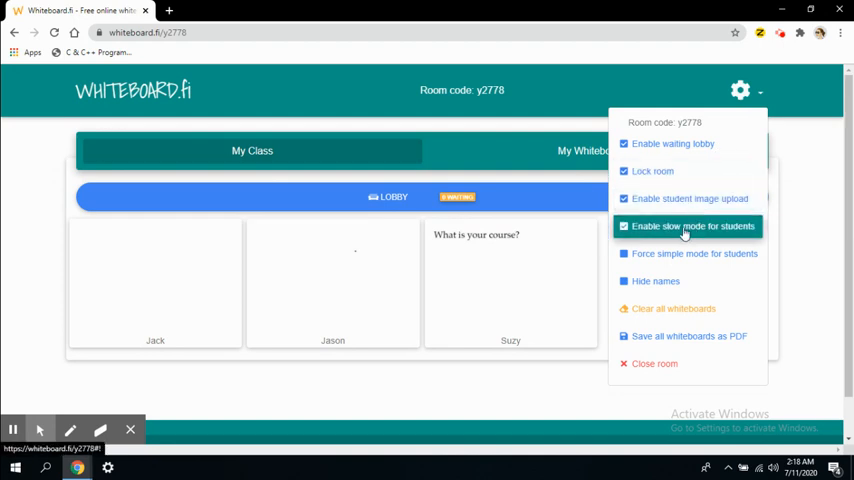
{"action": "mouse_move", "coordinate": [687, 198]}
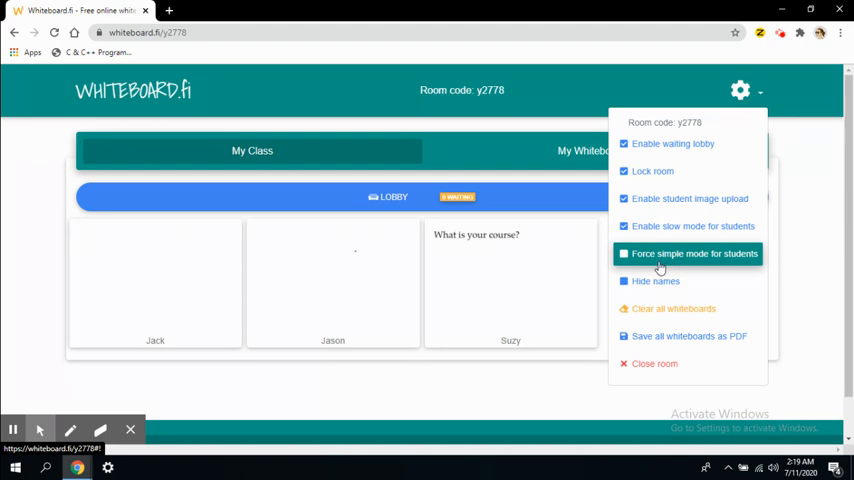
{"action": "mouse_move", "coordinate": [658, 260]}
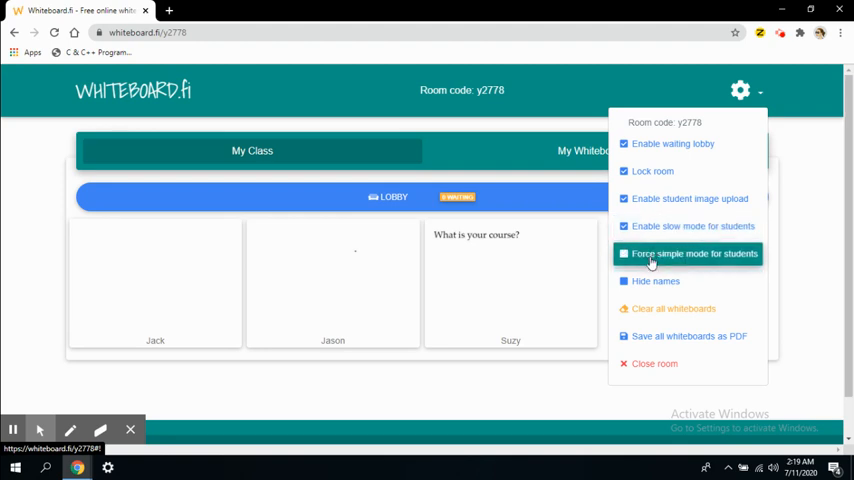
{"action": "mouse_move", "coordinate": [645, 263]}
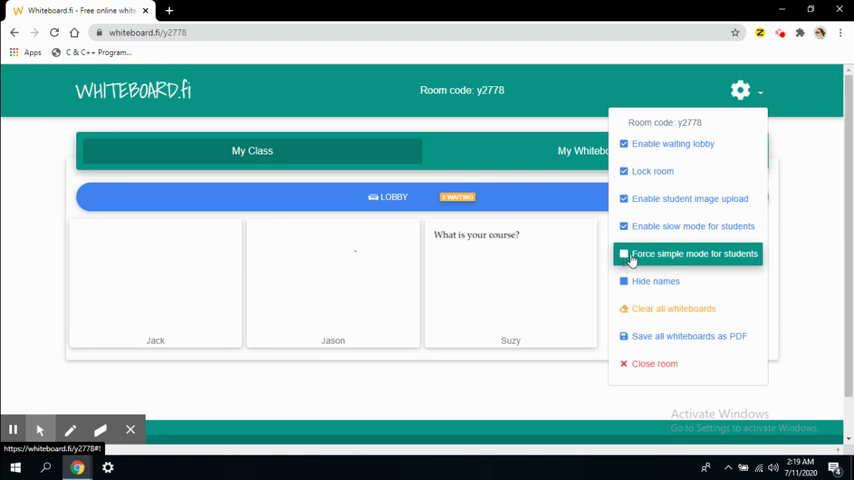
{"action": "left_click", "coordinate": [621, 253]}
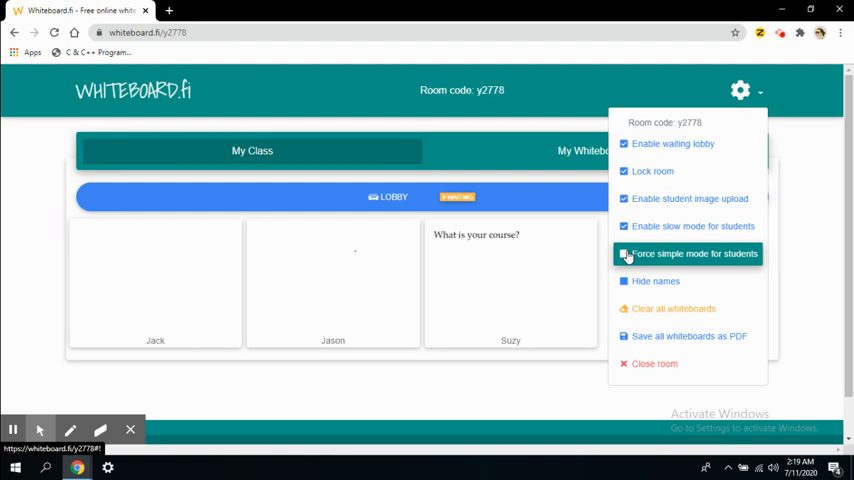
{"action": "left_click", "coordinate": [623, 226]}
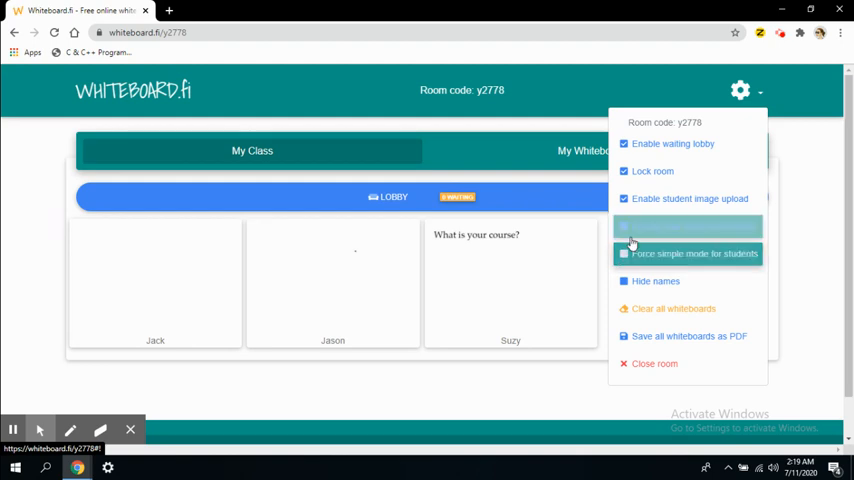
{"action": "left_click", "coordinate": [623, 225]}
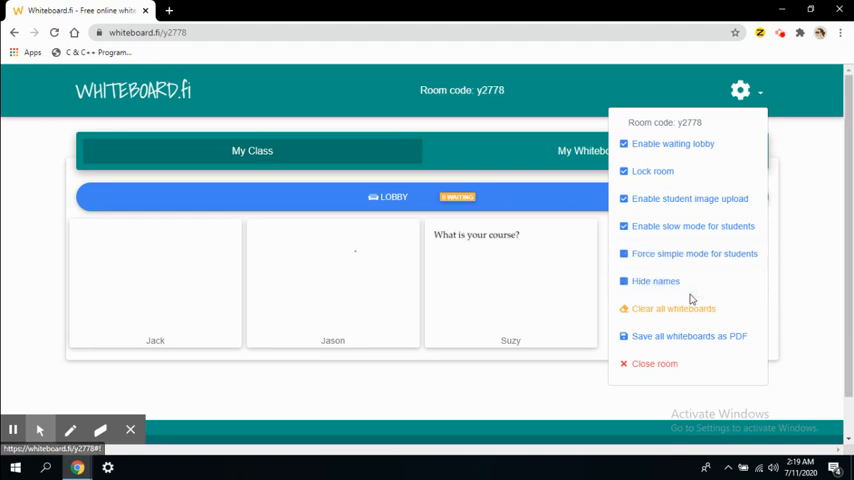
{"action": "mouse_move", "coordinate": [658, 281]}
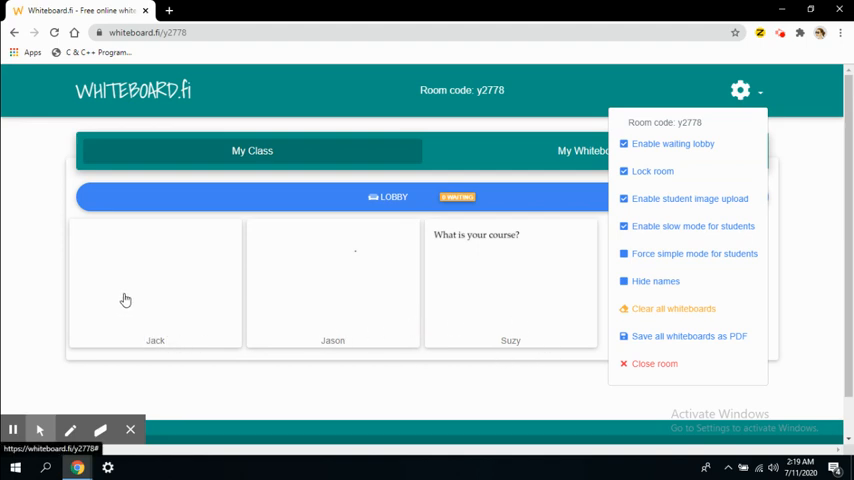
{"action": "mouse_move", "coordinate": [183, 243]}
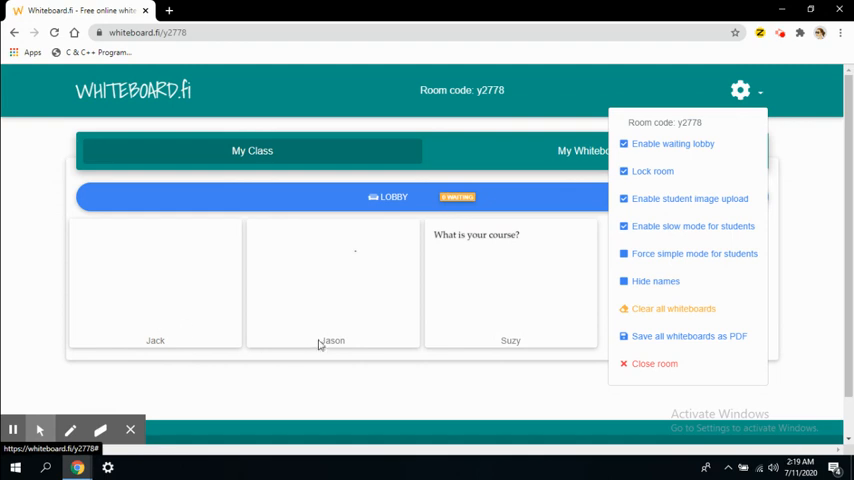
{"action": "mouse_move", "coordinate": [544, 261]}
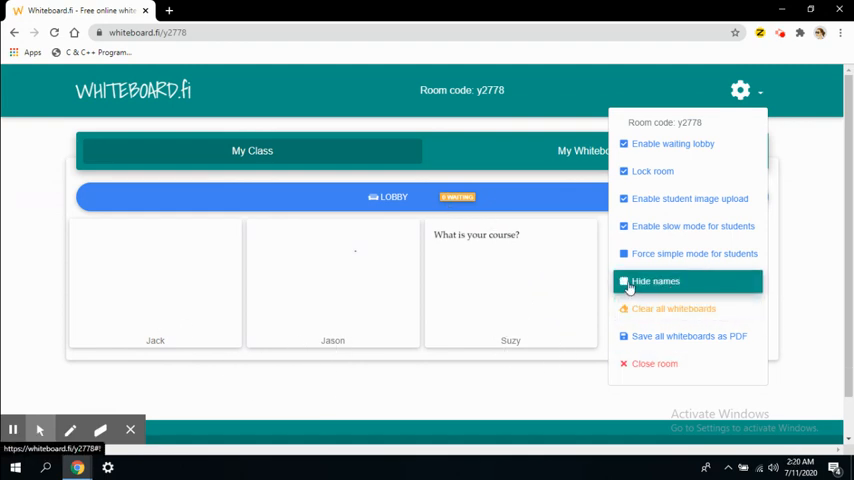
Turn on the 'Hide names' option in the room settings
{"action": "left_click", "coordinate": [623, 281]}
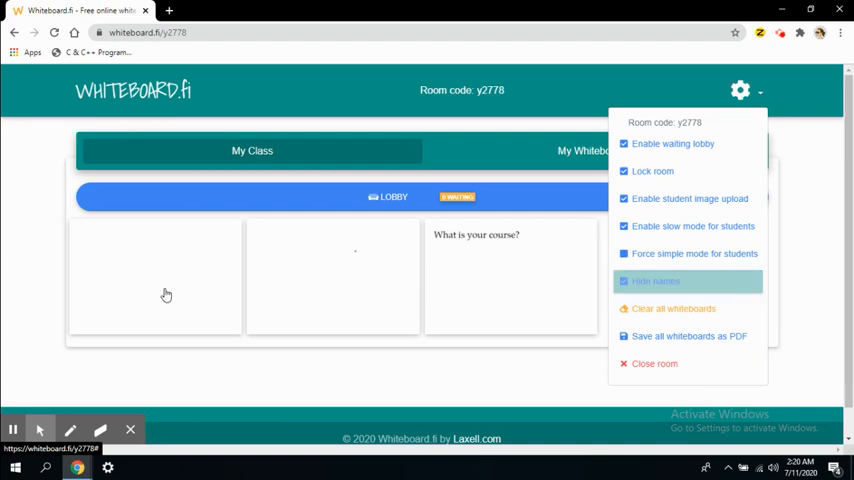
{"action": "mouse_move", "coordinate": [85, 317]}
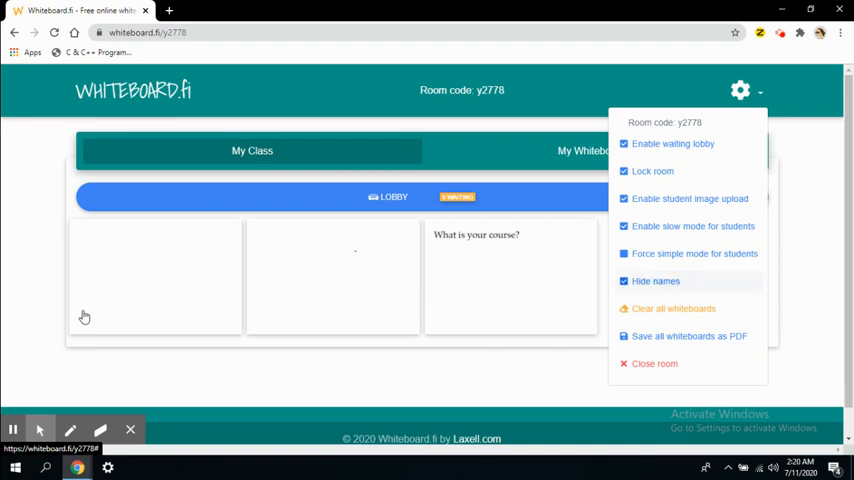
{"action": "mouse_move", "coordinate": [149, 332]}
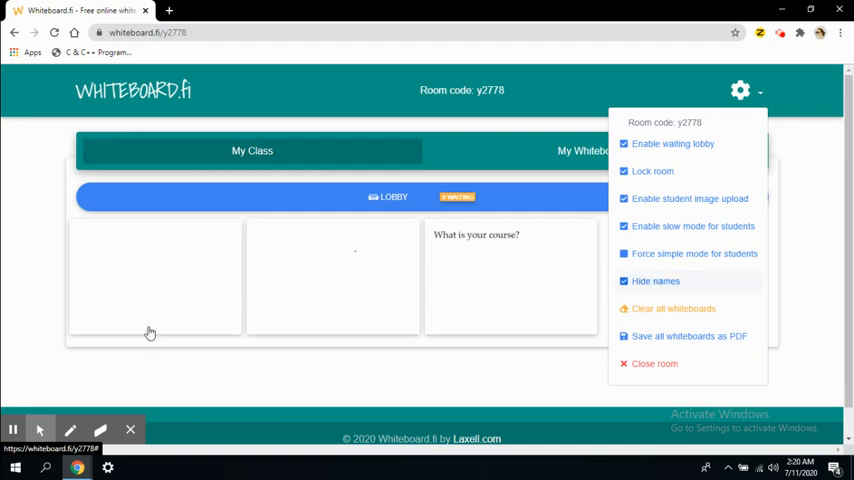
{"action": "mouse_move", "coordinate": [525, 307]}
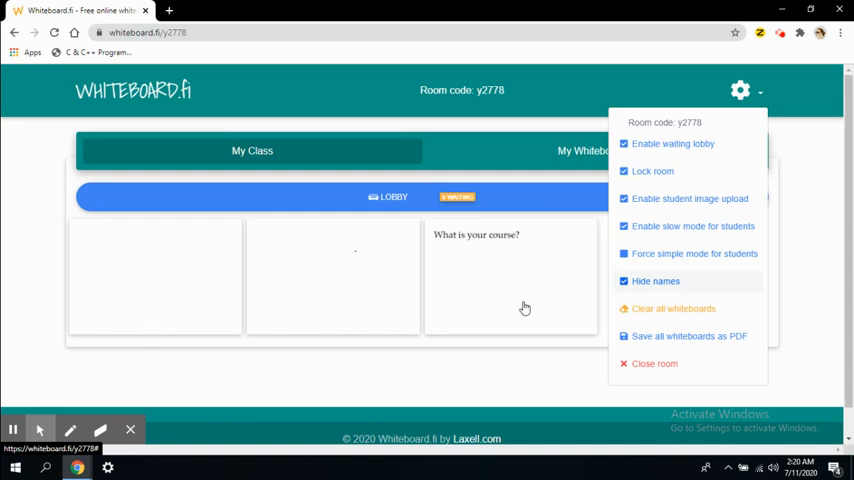
{"action": "mouse_move", "coordinate": [184, 310]}
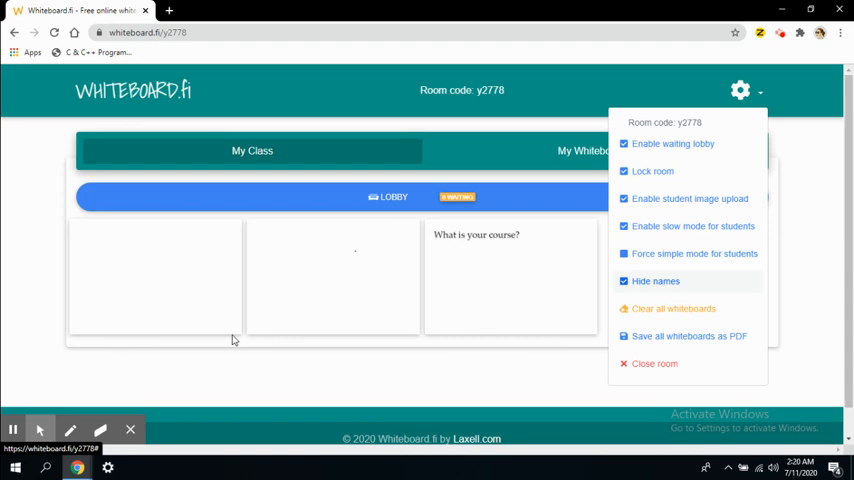
{"action": "mouse_move", "coordinate": [550, 305]}
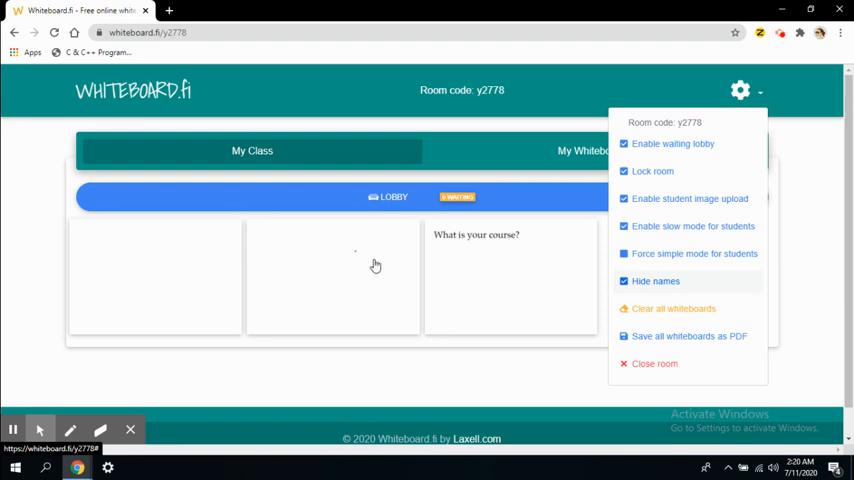
{"action": "mouse_move", "coordinate": [656, 281]}
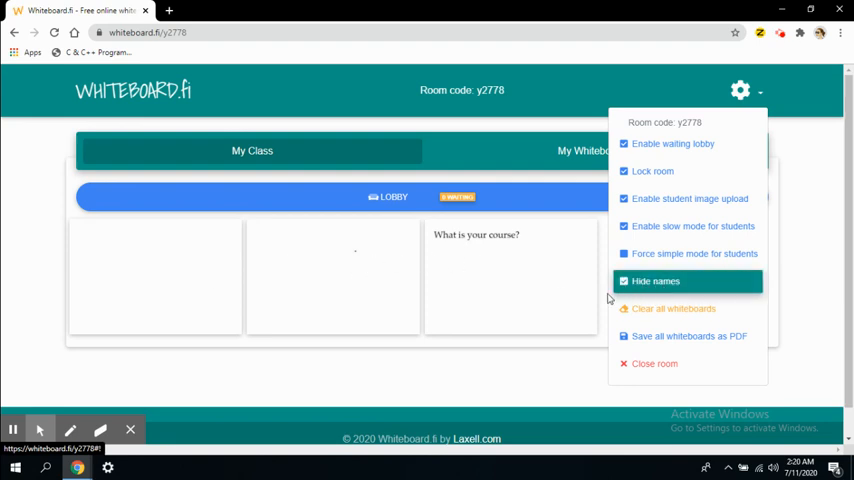
{"action": "mouse_move", "coordinate": [670, 308]}
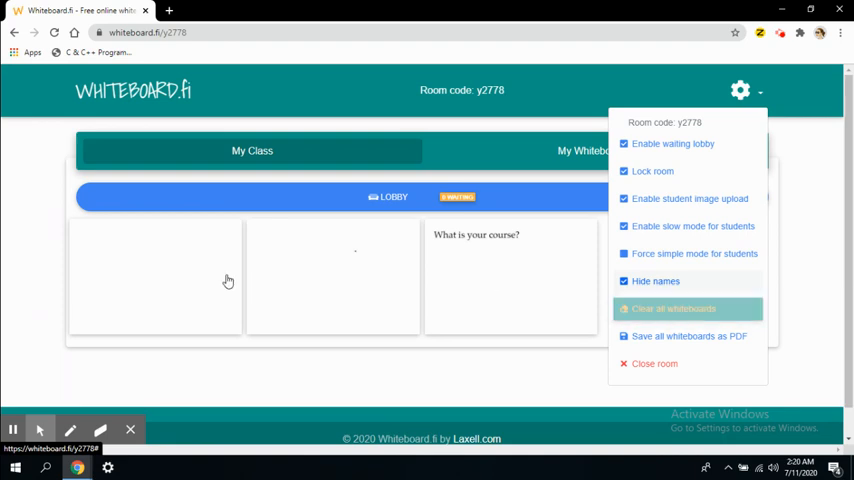
{"action": "mouse_move", "coordinate": [544, 271]}
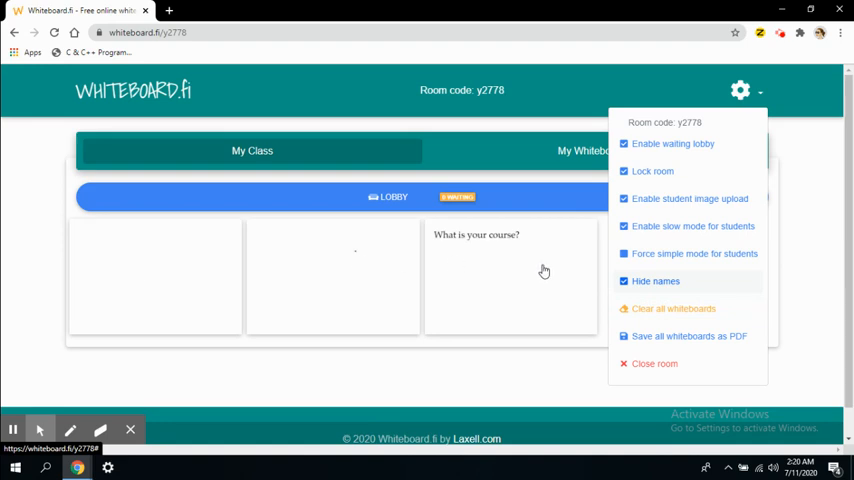
{"action": "mouse_move", "coordinate": [505, 277]}
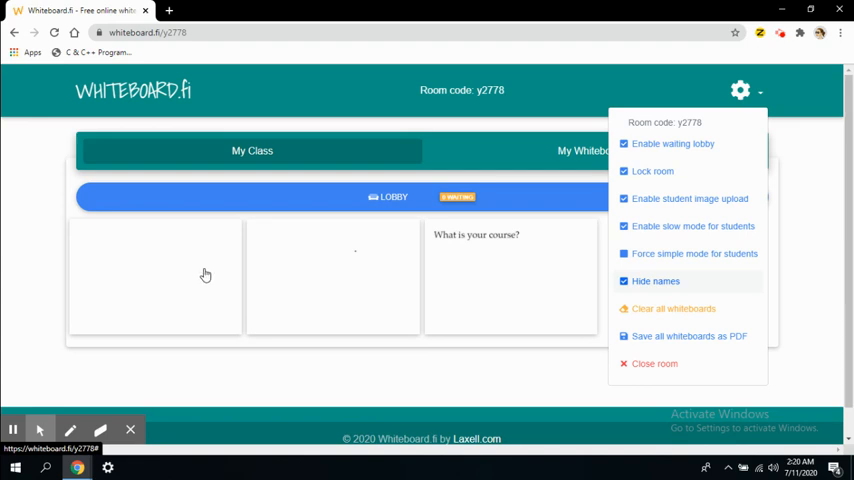
{"action": "mouse_move", "coordinate": [689, 308]}
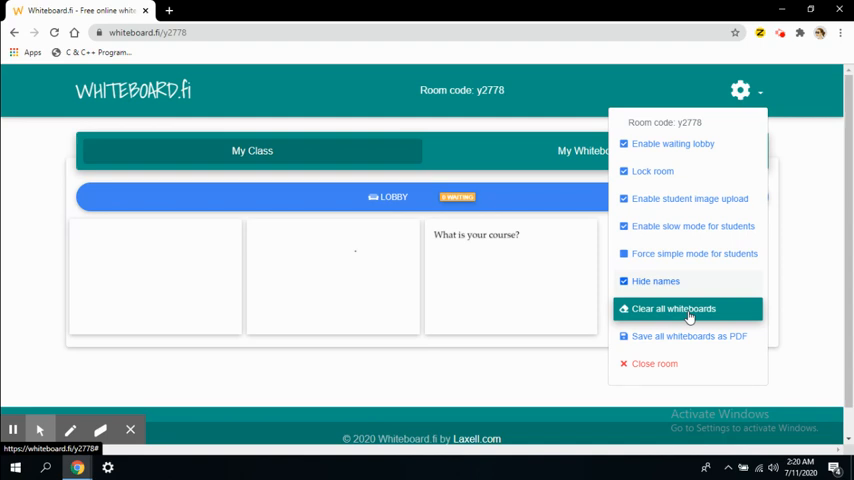
{"action": "left_click", "coordinate": [681, 308]}
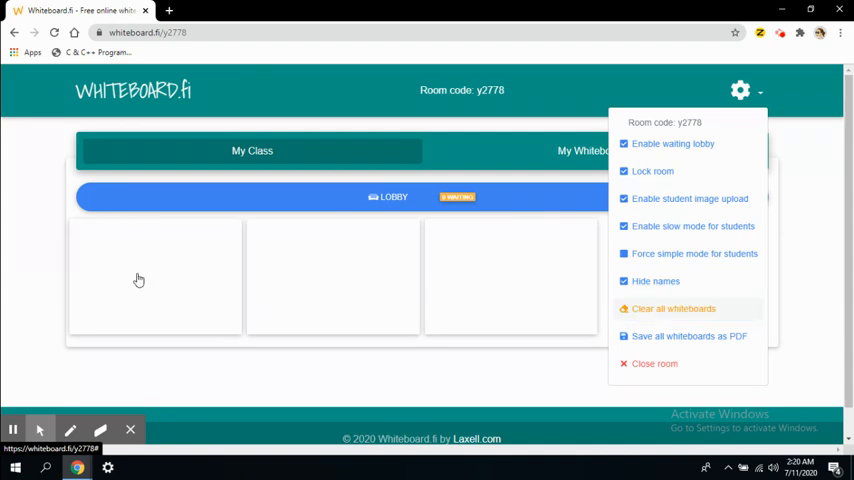
{"action": "mouse_move", "coordinate": [656, 281]}
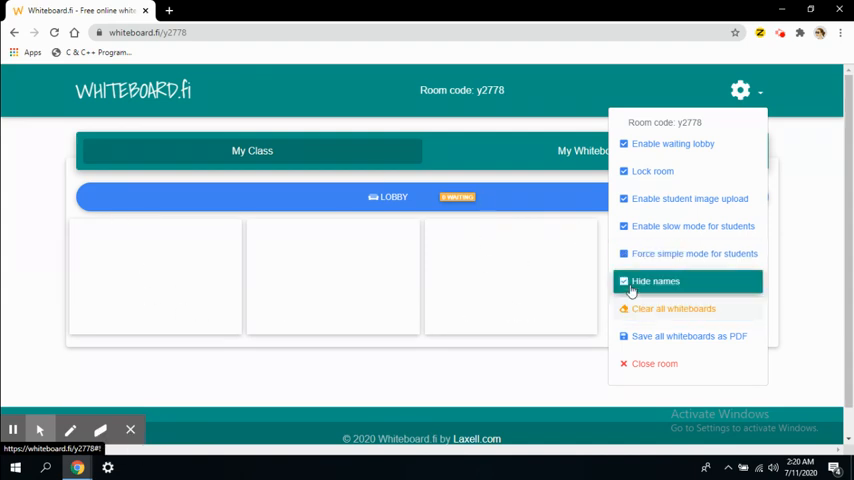
{"action": "left_click", "coordinate": [624, 281]}
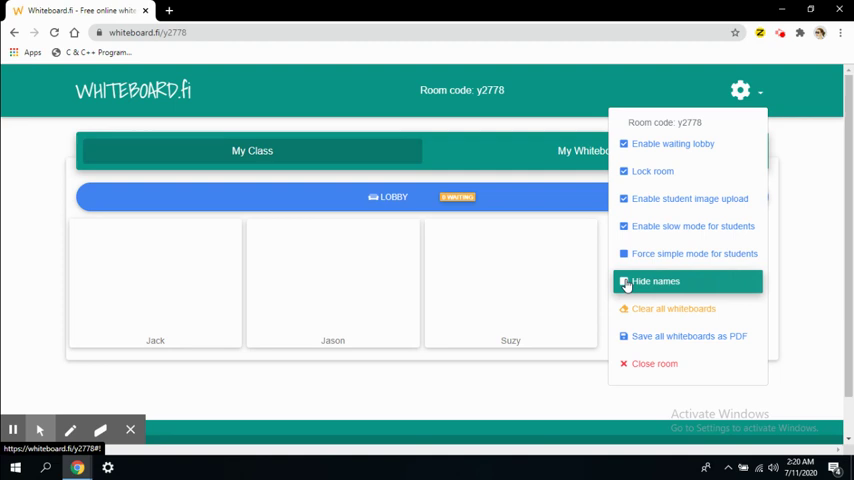
{"action": "left_click", "coordinate": [623, 281]}
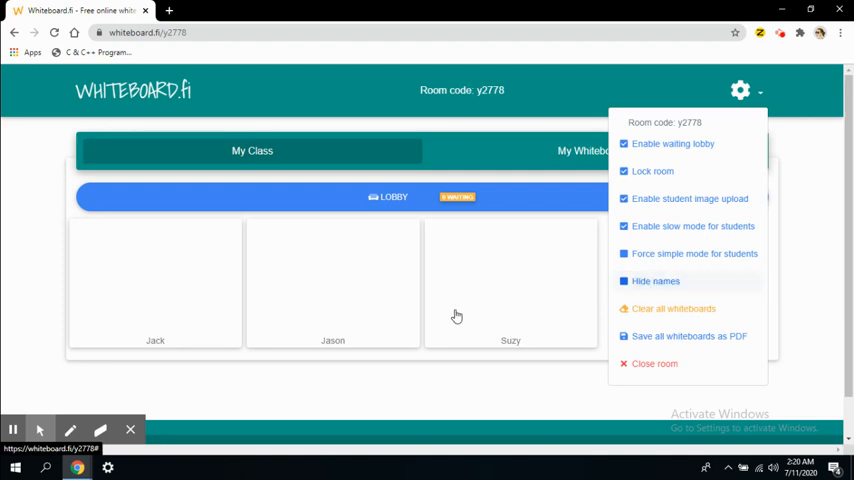
{"action": "mouse_move", "coordinate": [412, 243]}
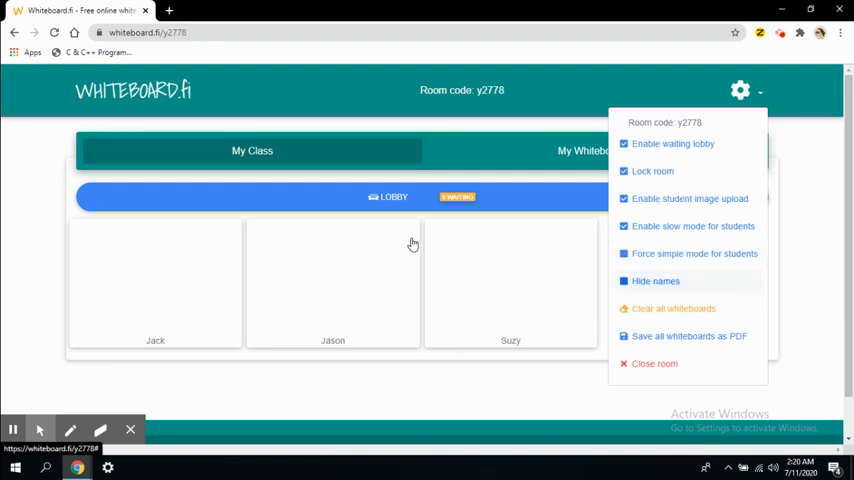
{"action": "mouse_move", "coordinate": [643, 357]}
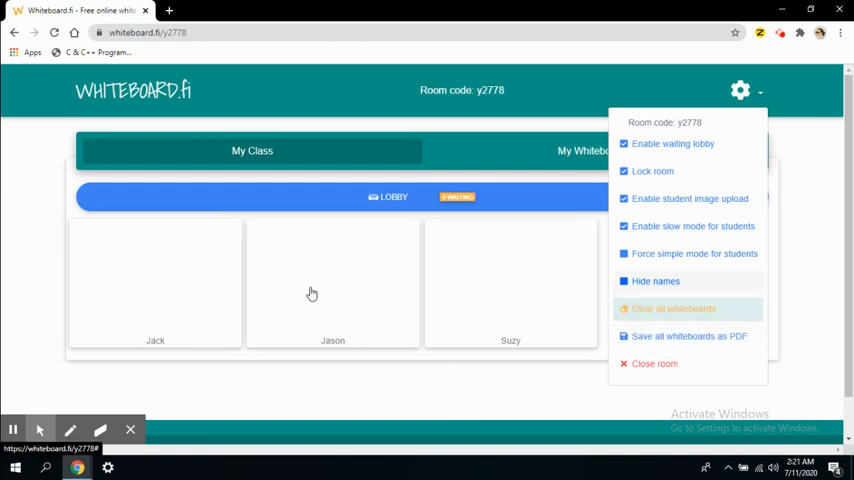
{"action": "mouse_move", "coordinate": [651, 336]}
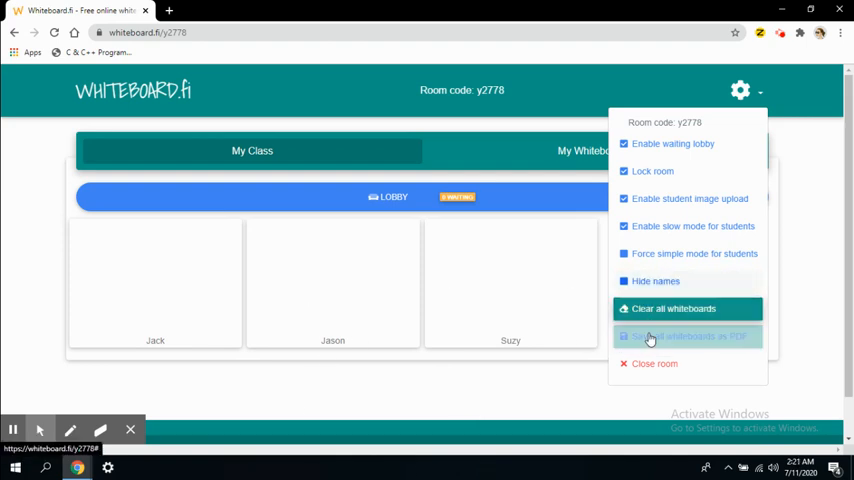
{"action": "mouse_move", "coordinate": [688, 336]}
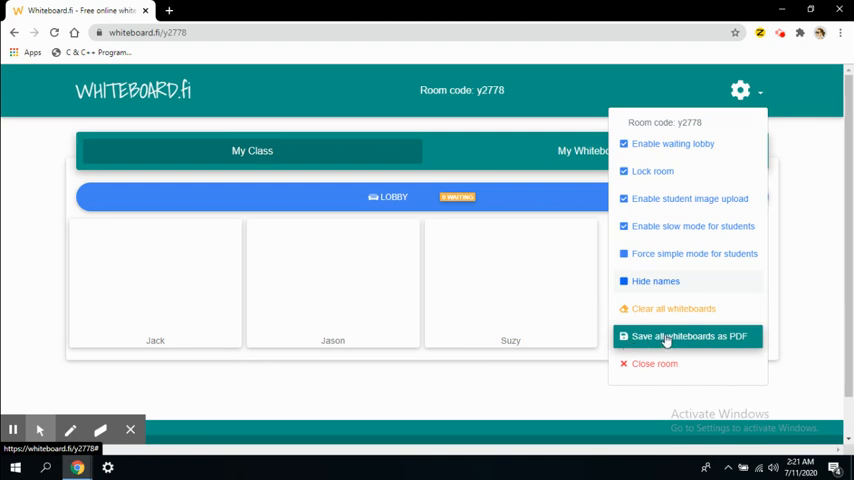
{"action": "mouse_move", "coordinate": [726, 341]}
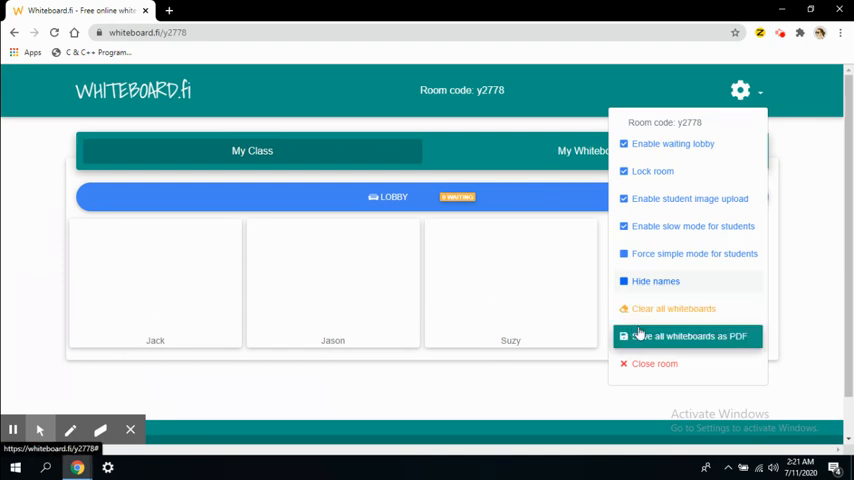
{"action": "mouse_move", "coordinate": [218, 303]}
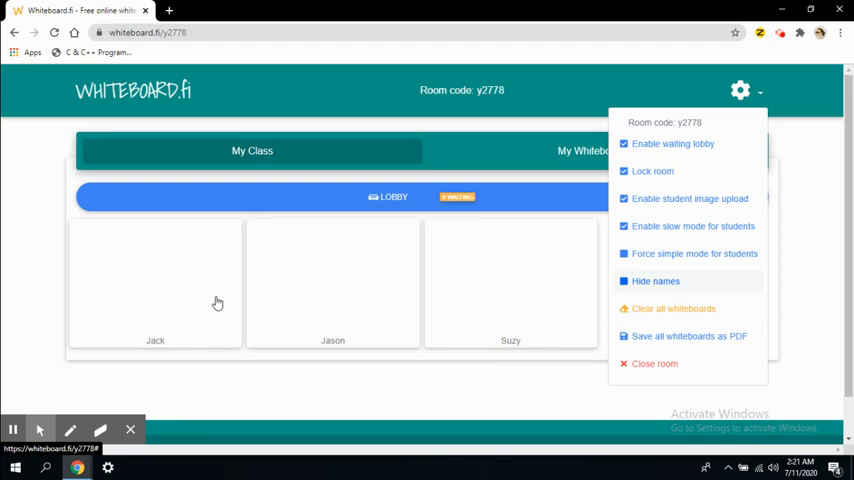
{"action": "mouse_move", "coordinate": [154, 297]}
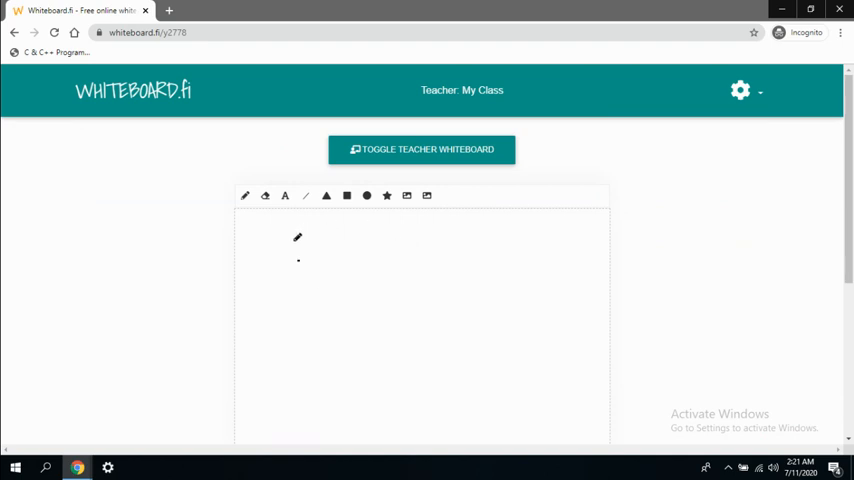
{"action": "mouse_move", "coordinate": [305, 195]}
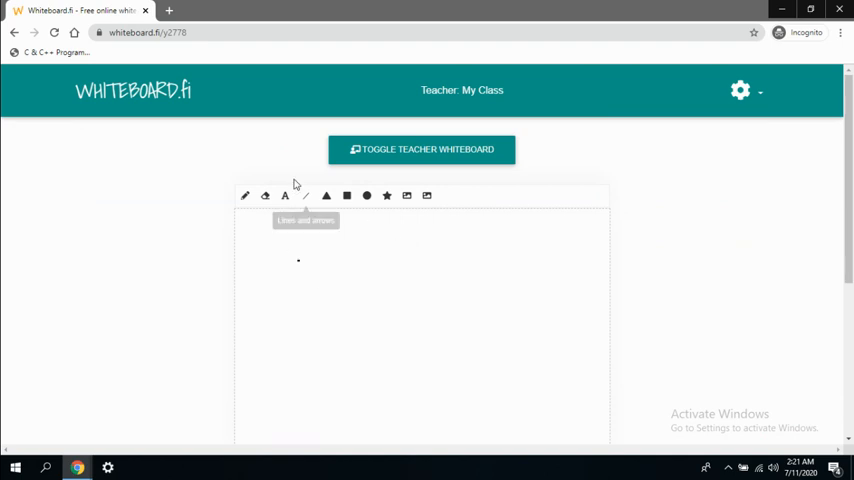
Add a text box reading 'I am done with todays task. I performed really well' and enlarge it
{"action": "left_click", "coordinate": [285, 195]}
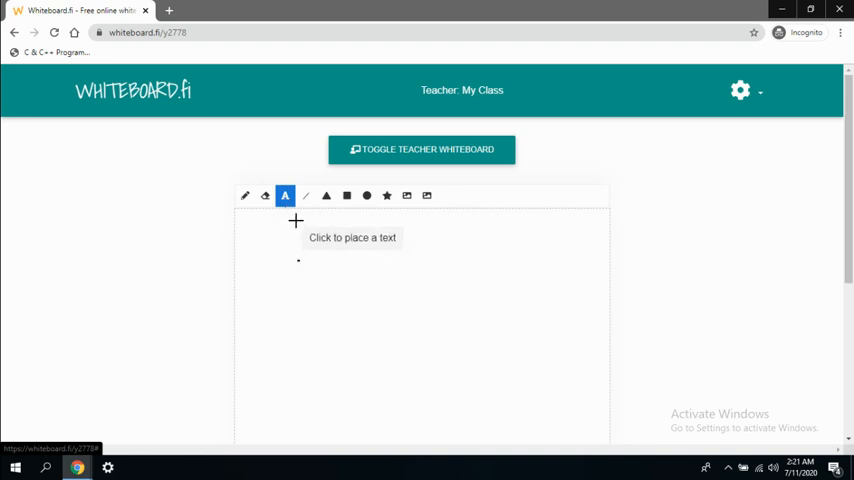
{"action": "left_click", "coordinate": [295, 221]}
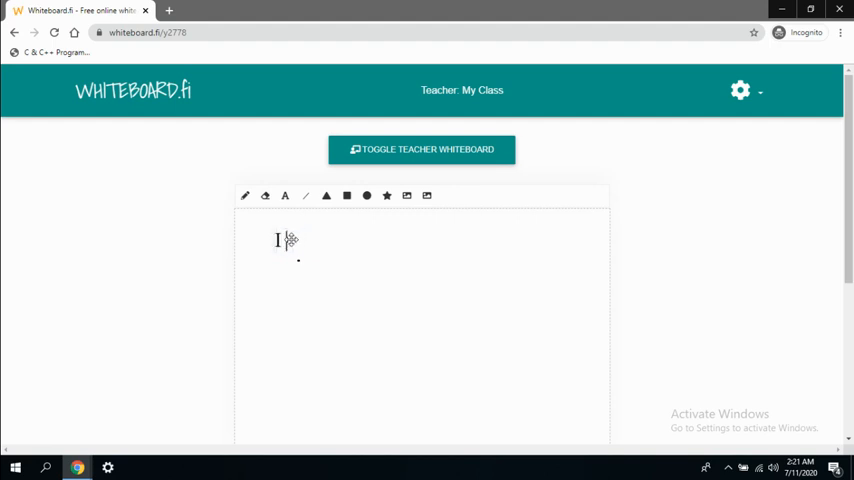
{"action": "type", "text": "am done wth"}
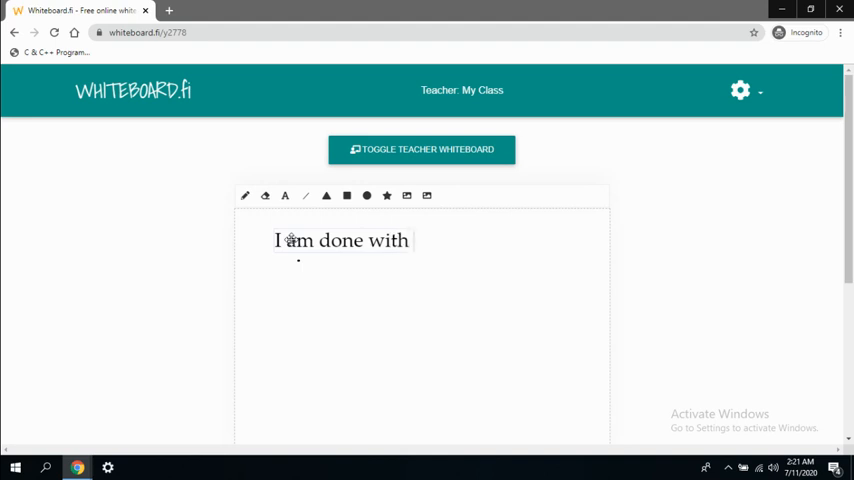
{"action": "type", "text": "todays ta"}
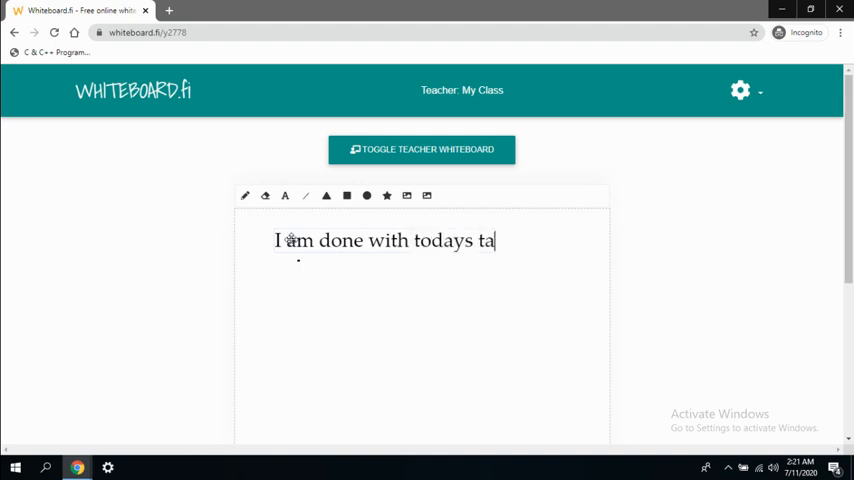
{"action": "type", "text": "sk. I pe"}
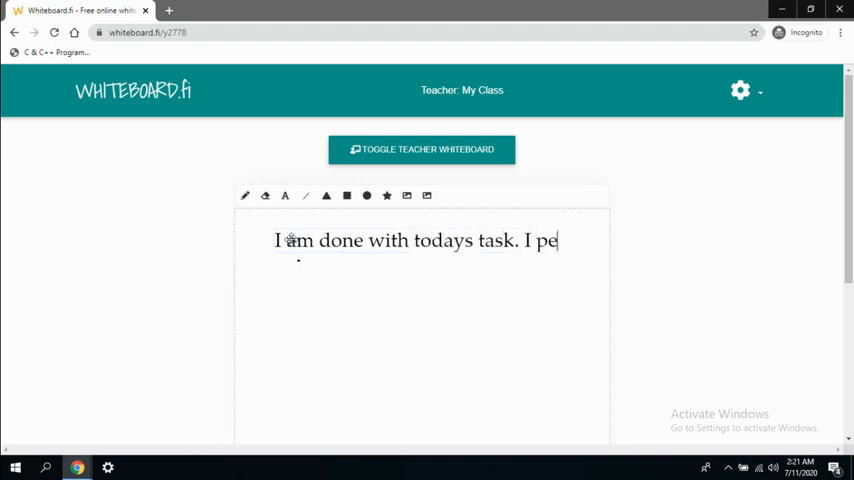
{"action": "type", "text": "rform"}
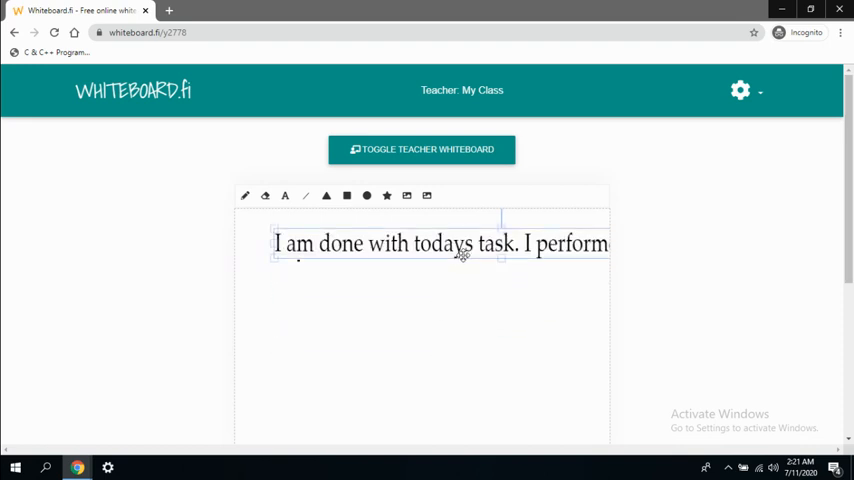
{"action": "left_click_drag", "start_coordinate": [440, 243], "coordinate": [555, 243]}
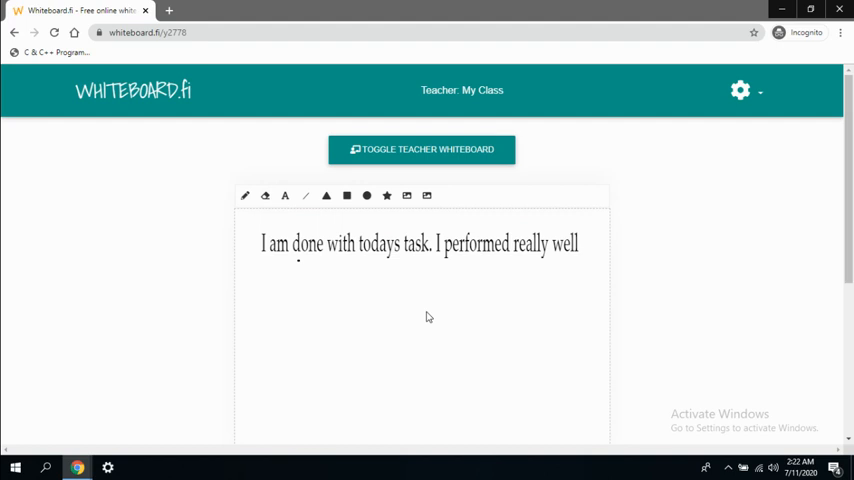
{"action": "mouse_move", "coordinate": [82, 399]}
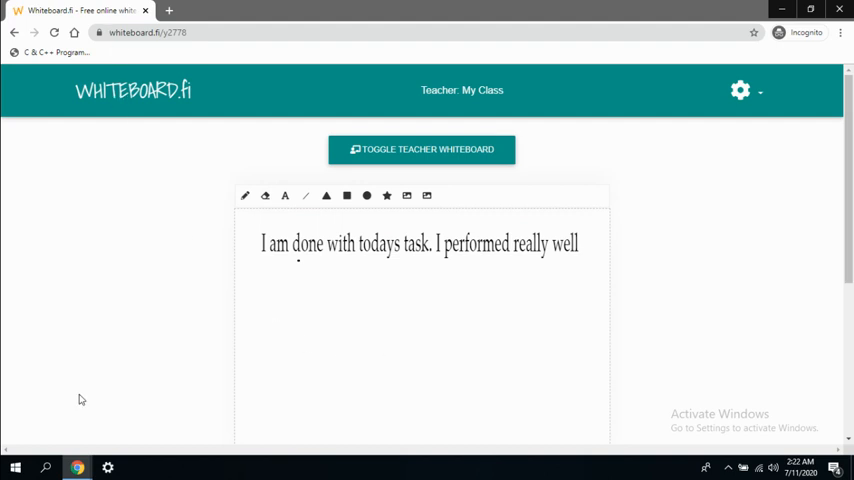
{"action": "mouse_move", "coordinate": [76, 463]}
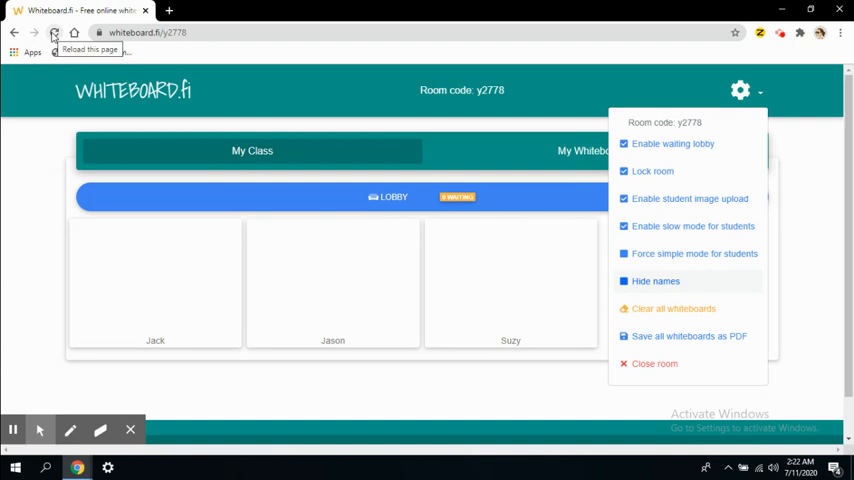
Reload the teacher dashboard tab to refresh the student boards
{"action": "left_click", "coordinate": [60, 33]}
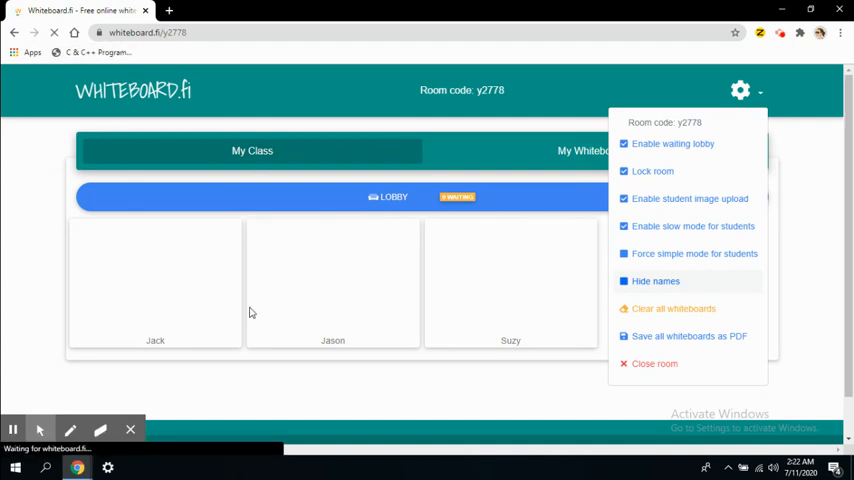
{"action": "mouse_move", "coordinate": [350, 303]}
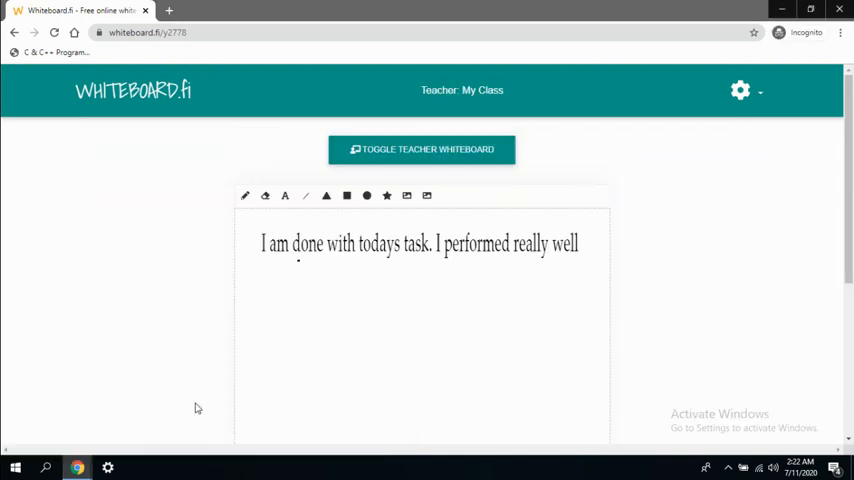
Scroll down and save the student's whiteboard so it reaches Jason's dashboard board
{"action": "scroll", "scroll_direction": "down", "scroll_amount": 3}
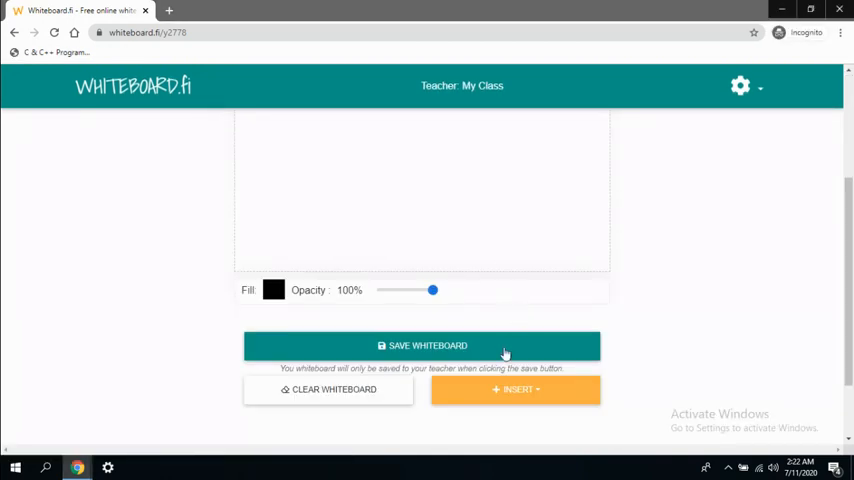
{"action": "left_click", "coordinate": [426, 345]}
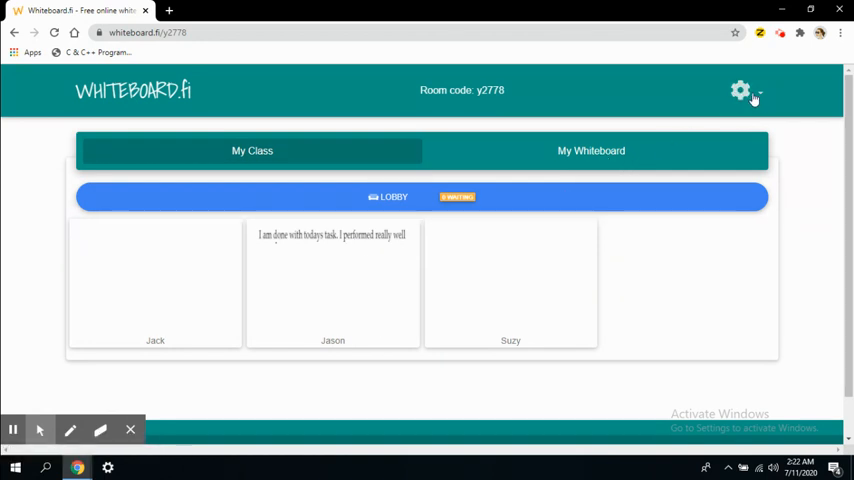
Choose 'Save all whiteboards as PDF' from the room settings menu
{"action": "left_click", "coordinate": [742, 90]}
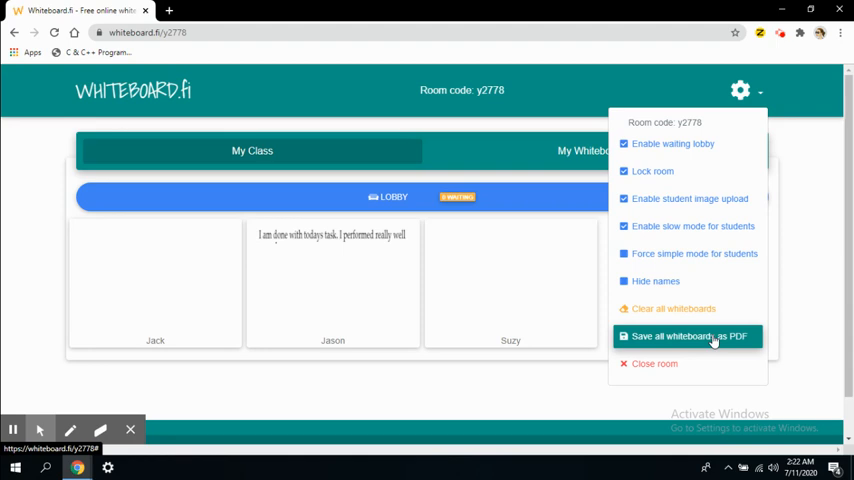
{"action": "left_click", "coordinate": [685, 336]}
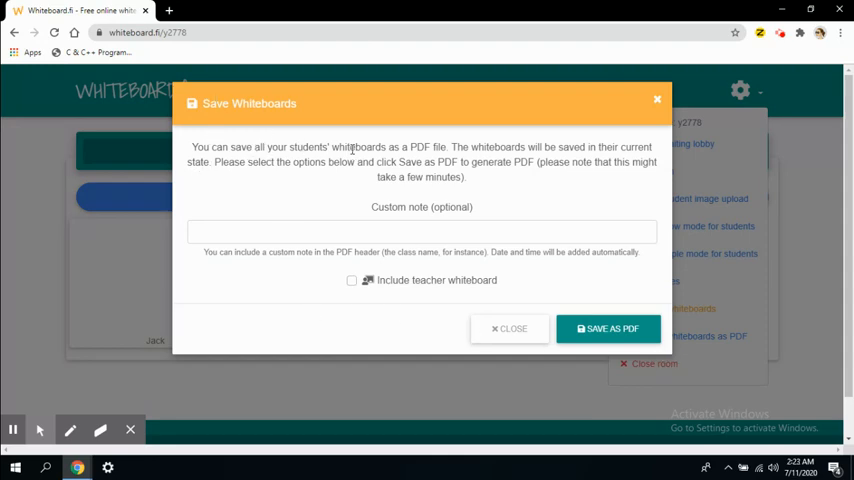
{"action": "mouse_move", "coordinate": [206, 298]}
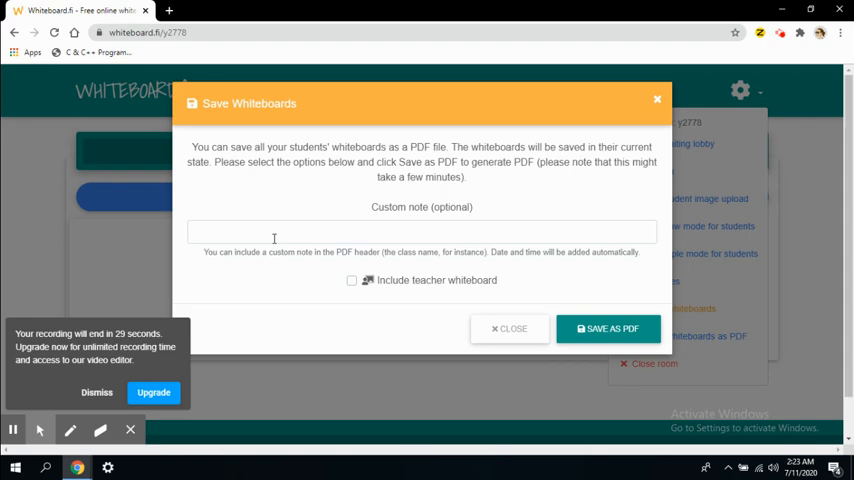
{"action": "mouse_move", "coordinate": [596, 177]}
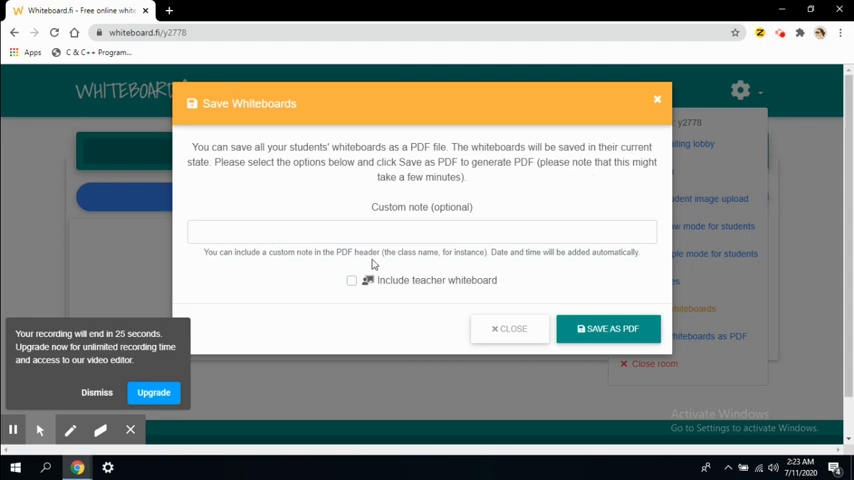
Start the PDF's optional custom note with the text 'To'
{"action": "left_click", "coordinate": [422, 231]}
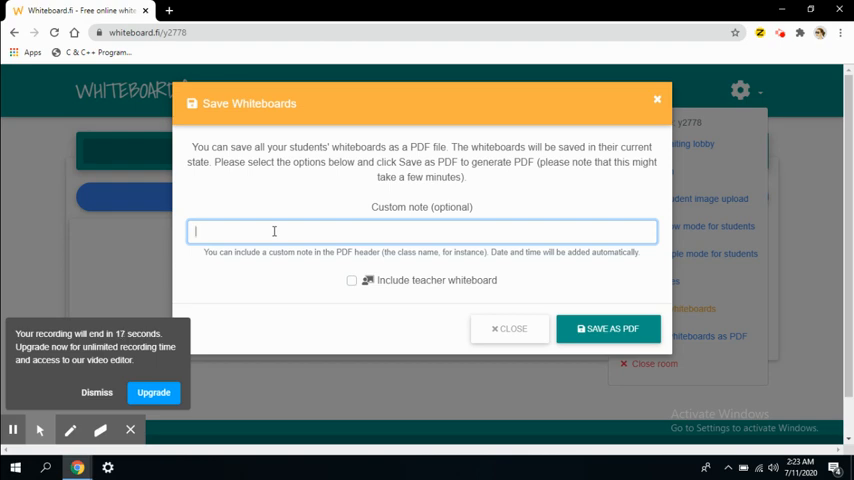
{"action": "type", "text": "To"}
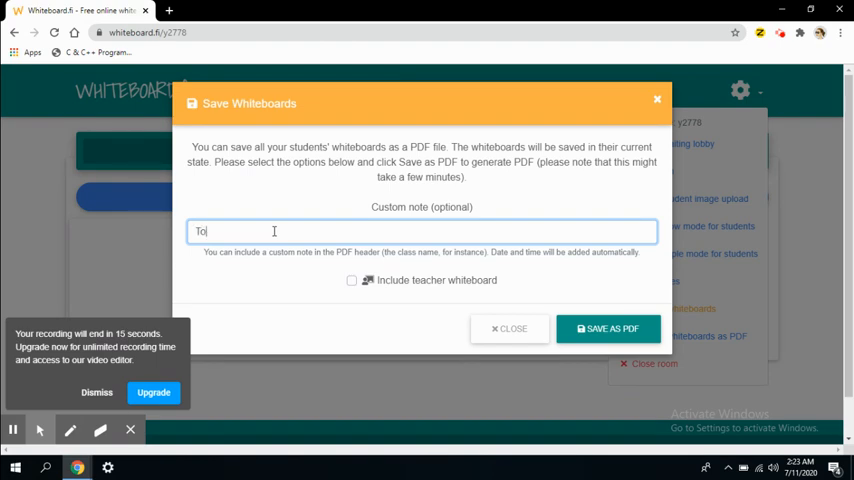